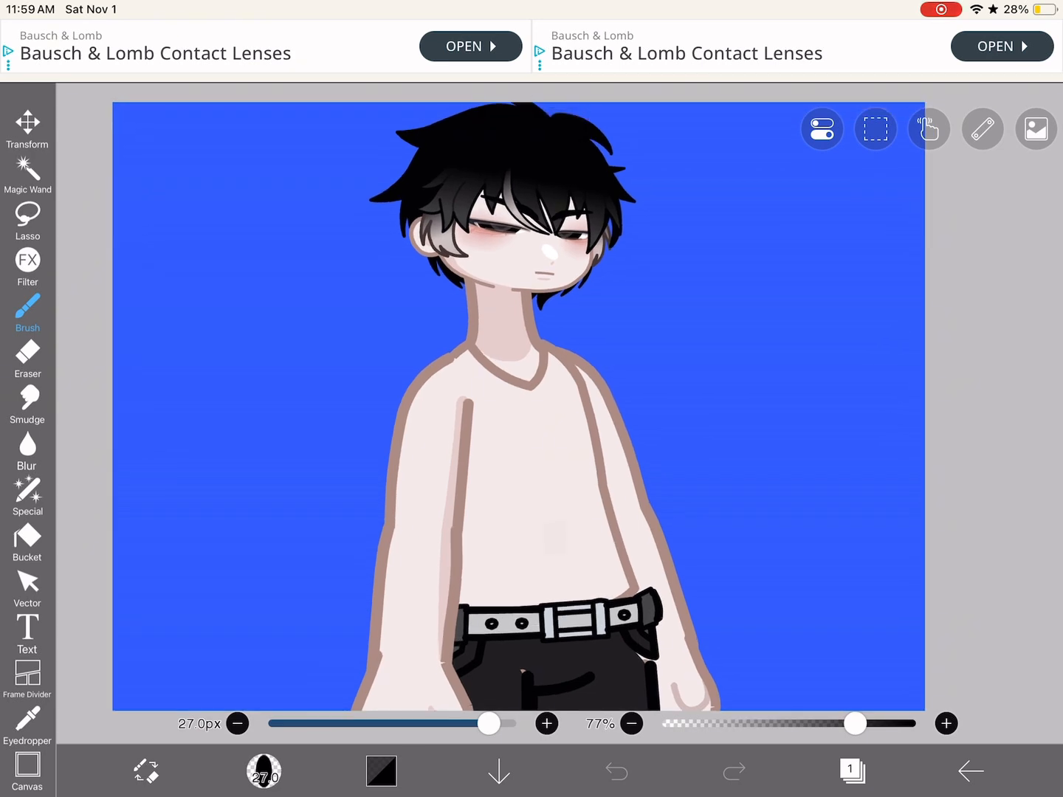
Step: Show the tattooed shirtless torso reference image beside the character canvas
left_click(821, 128)
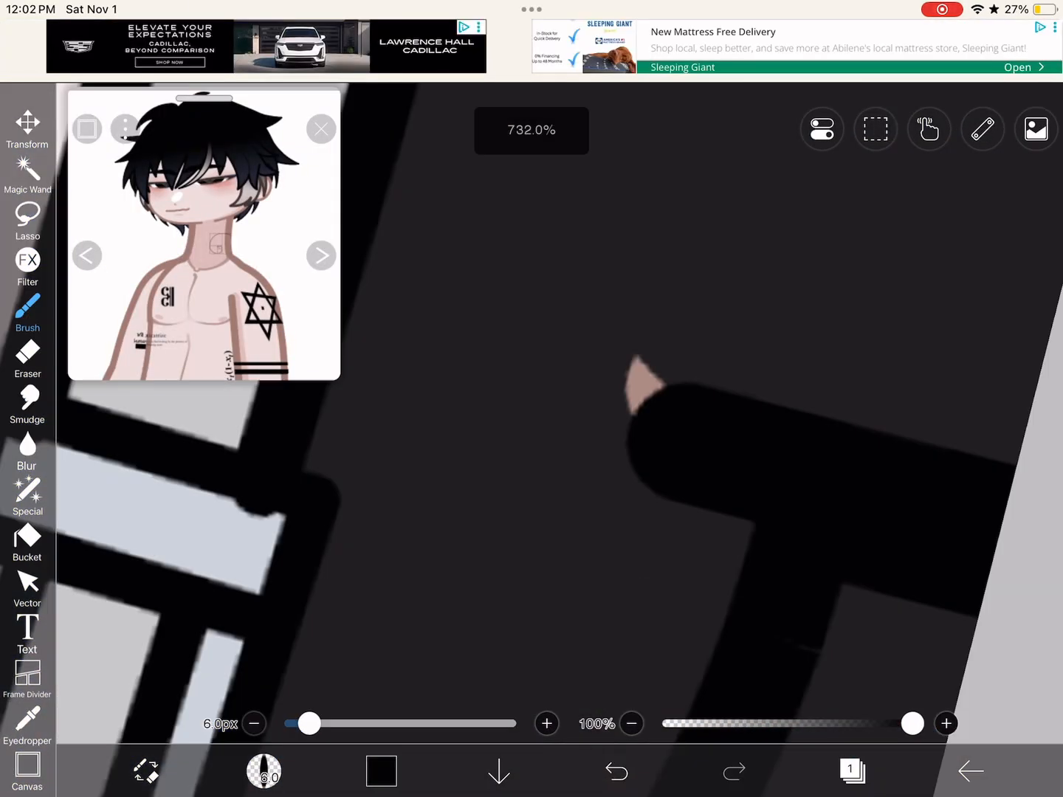
Step: Dismiss the Prime promo, undo a stroke, and draw the brown collarbone notch at the neck base
left_click(27, 302)
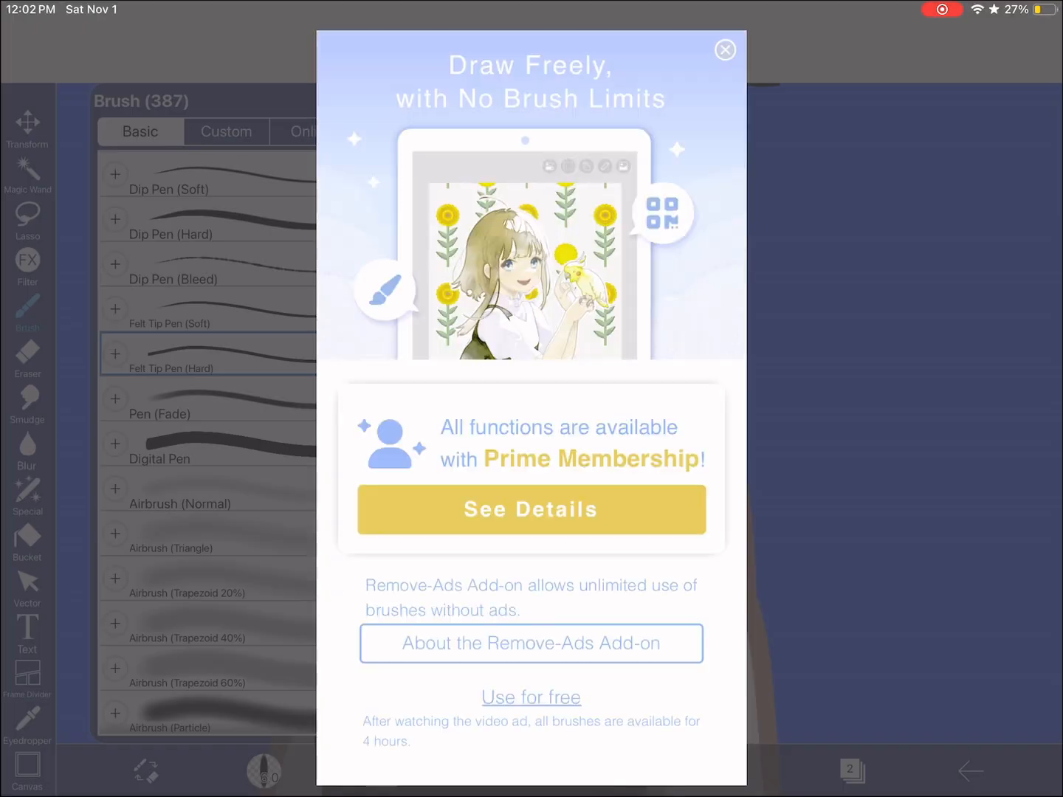
left_click(725, 49)
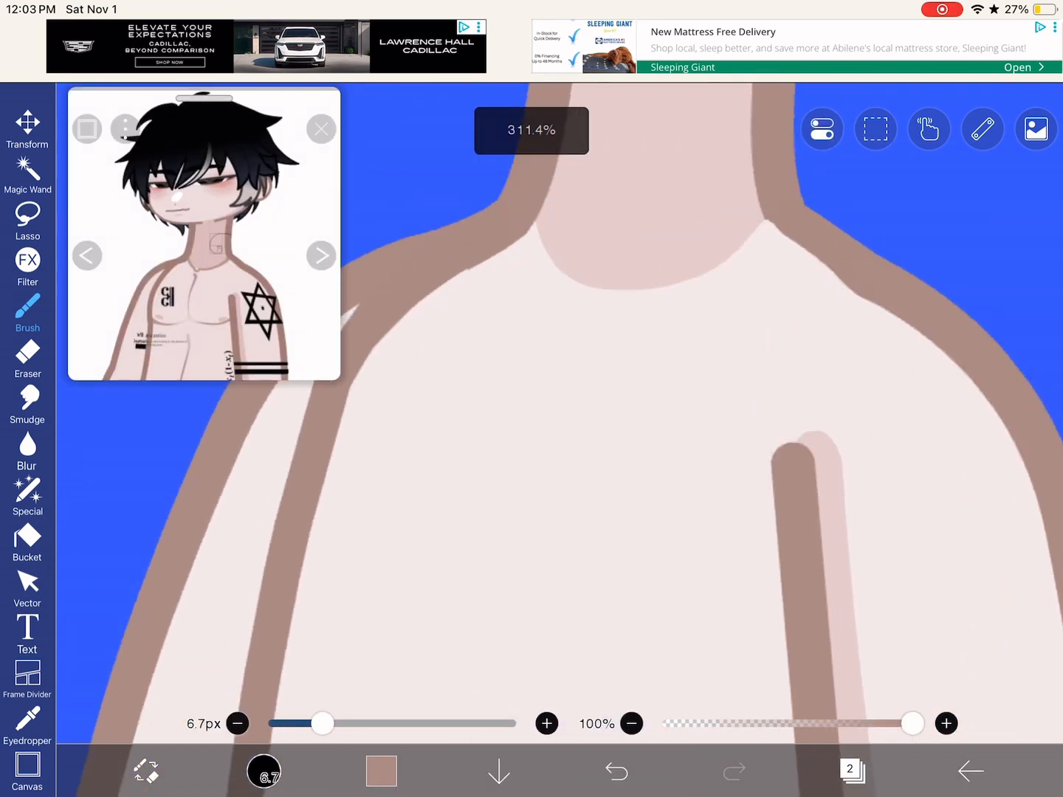
left_click(616, 771)
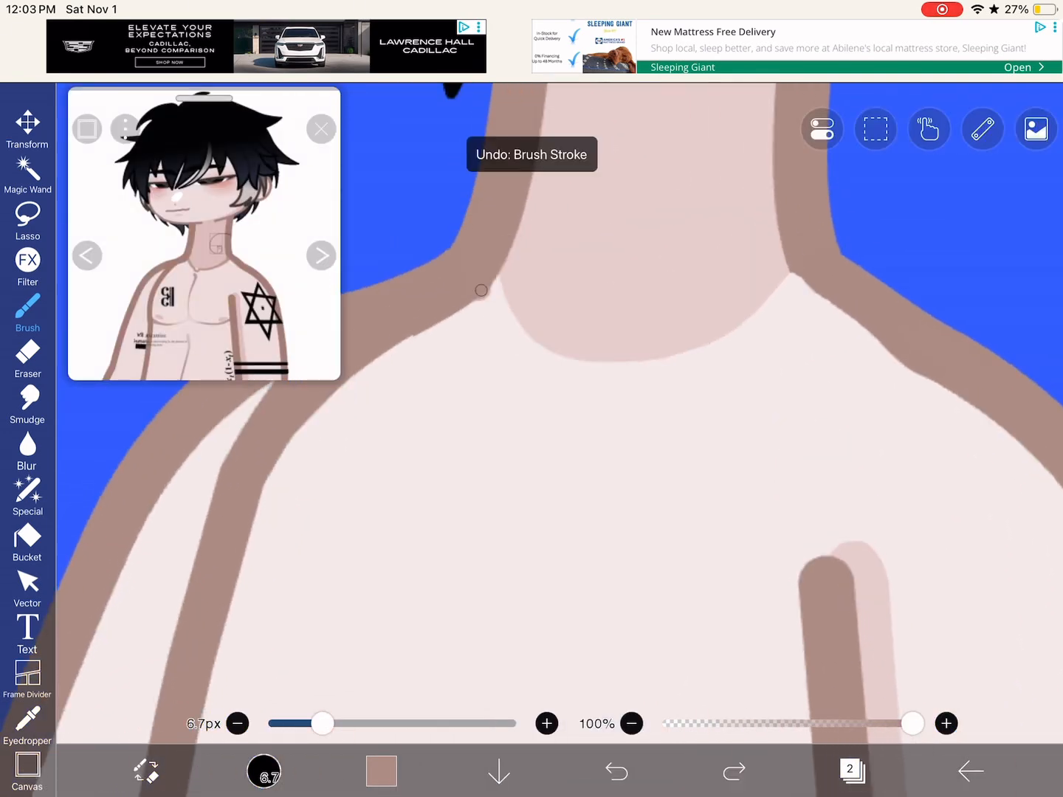
left_click_drag(480, 289, 559, 433)
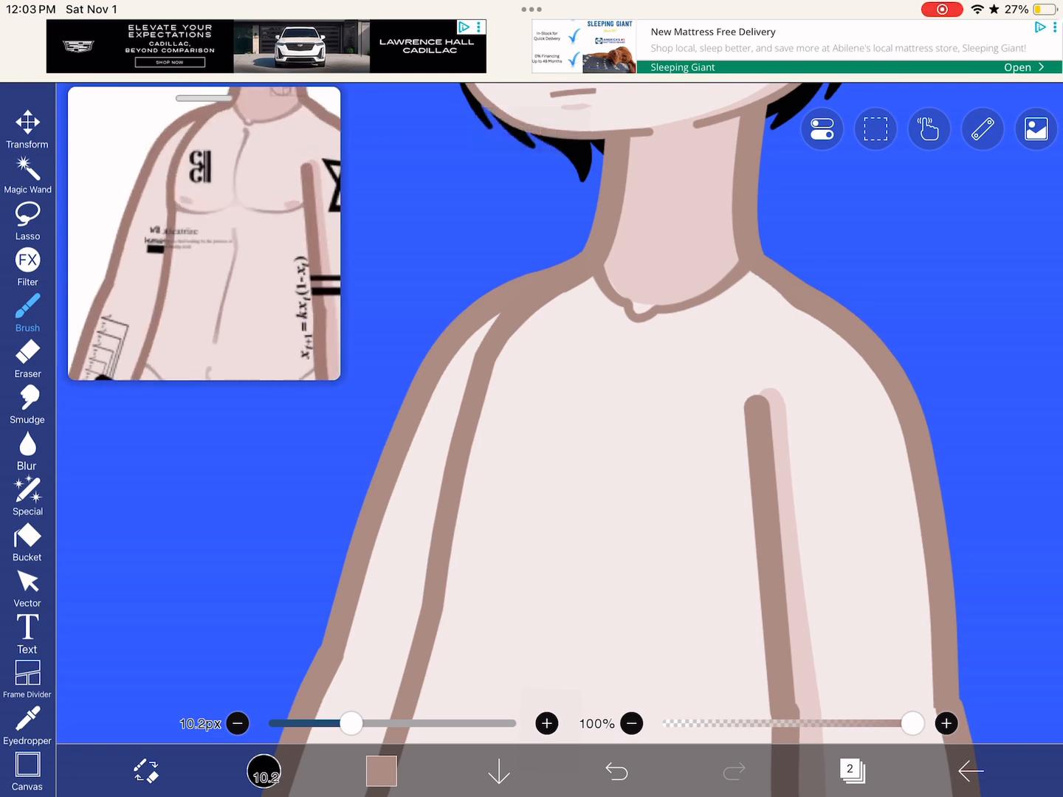
Step: Push the torso outline with the 420px Liquify Pen to reshape the body
left_click(28, 495)
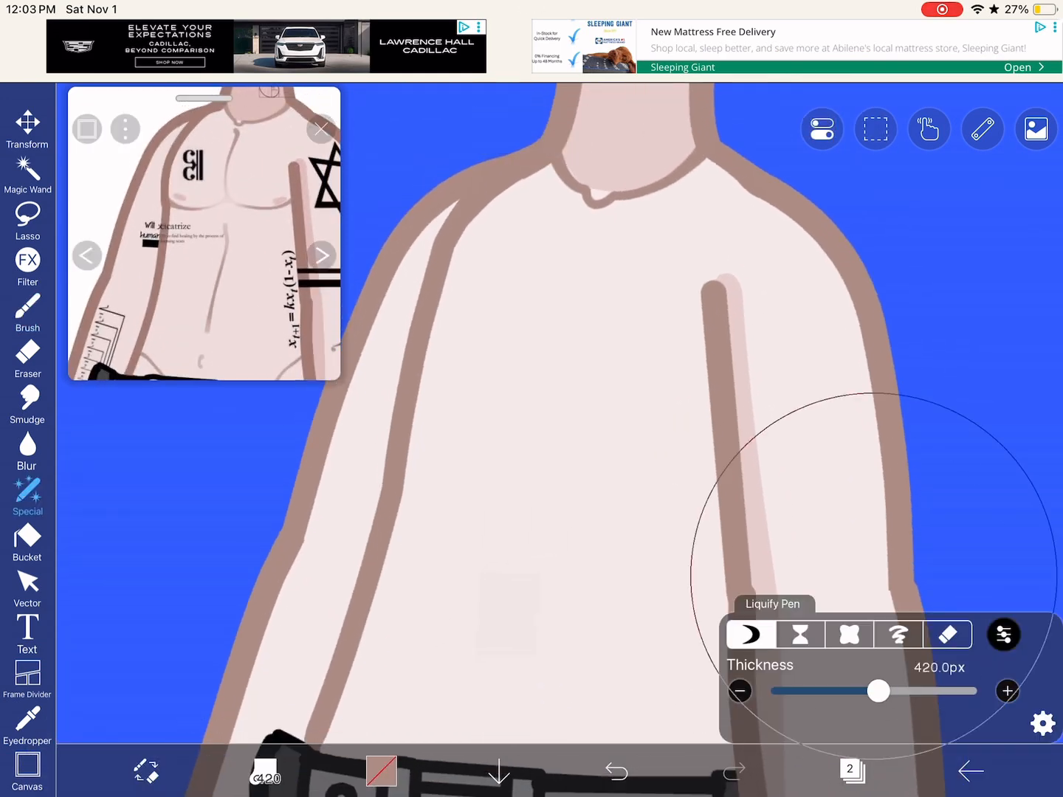
left_click_drag(878, 691, 860, 691)
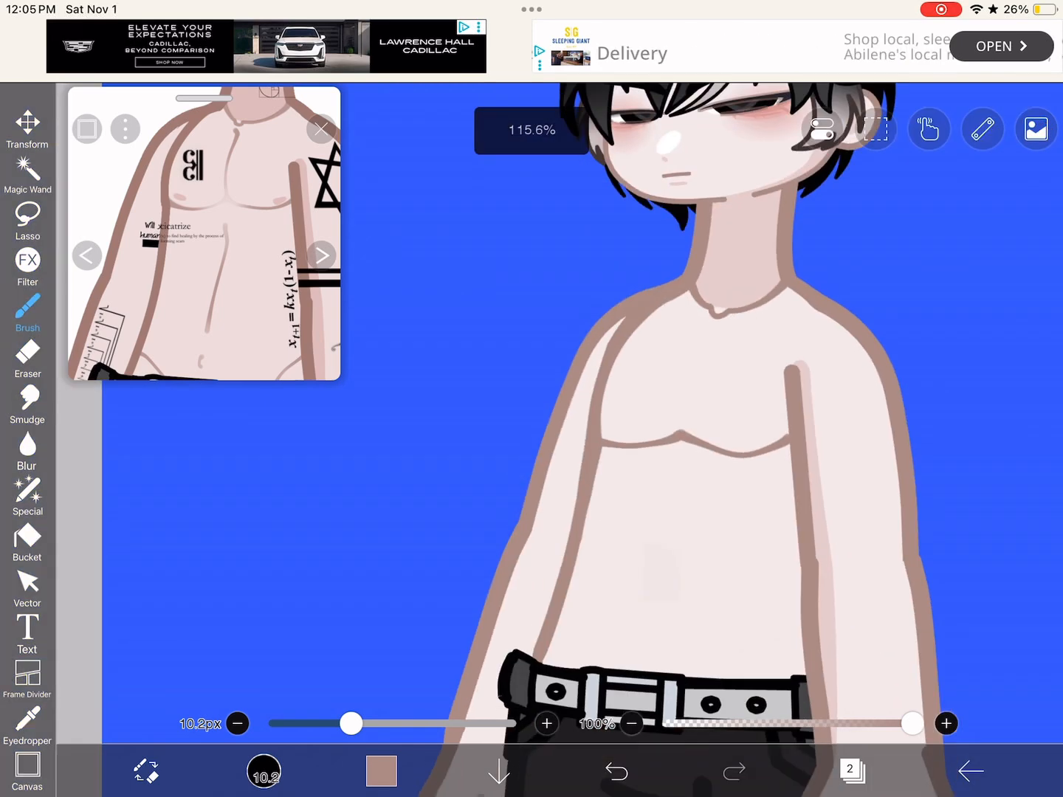
Step: Draw a vertical stomach centerline down the torso with the 7.6px brown brush
left_click(27, 491)
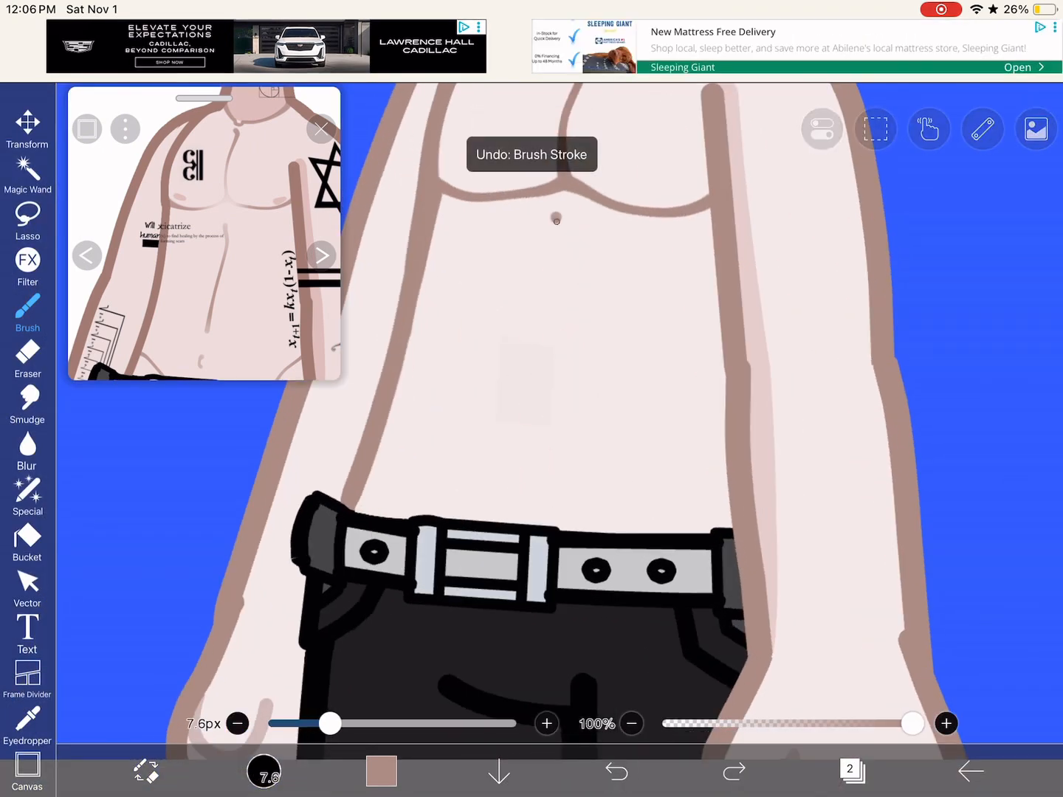
left_click_drag(556, 217, 523, 395)
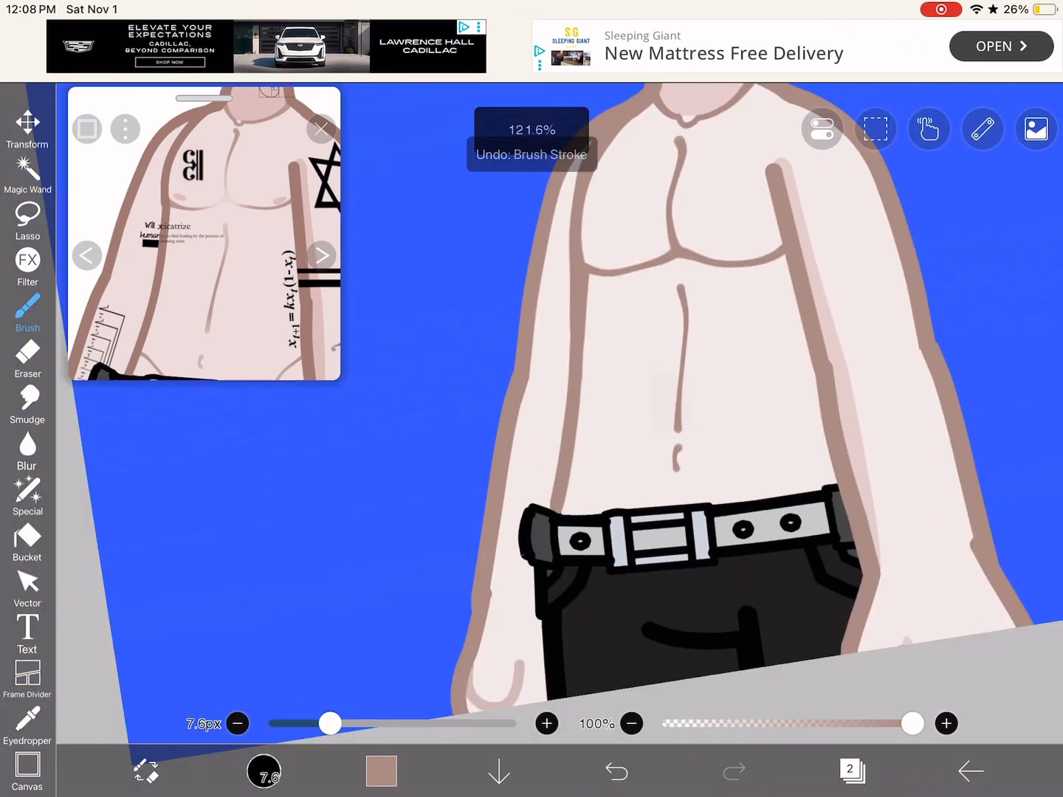
Step: Reshape the waist sides with the 265px Liquify Pen, then bring up Ink Pen brush settings
left_click(27, 495)
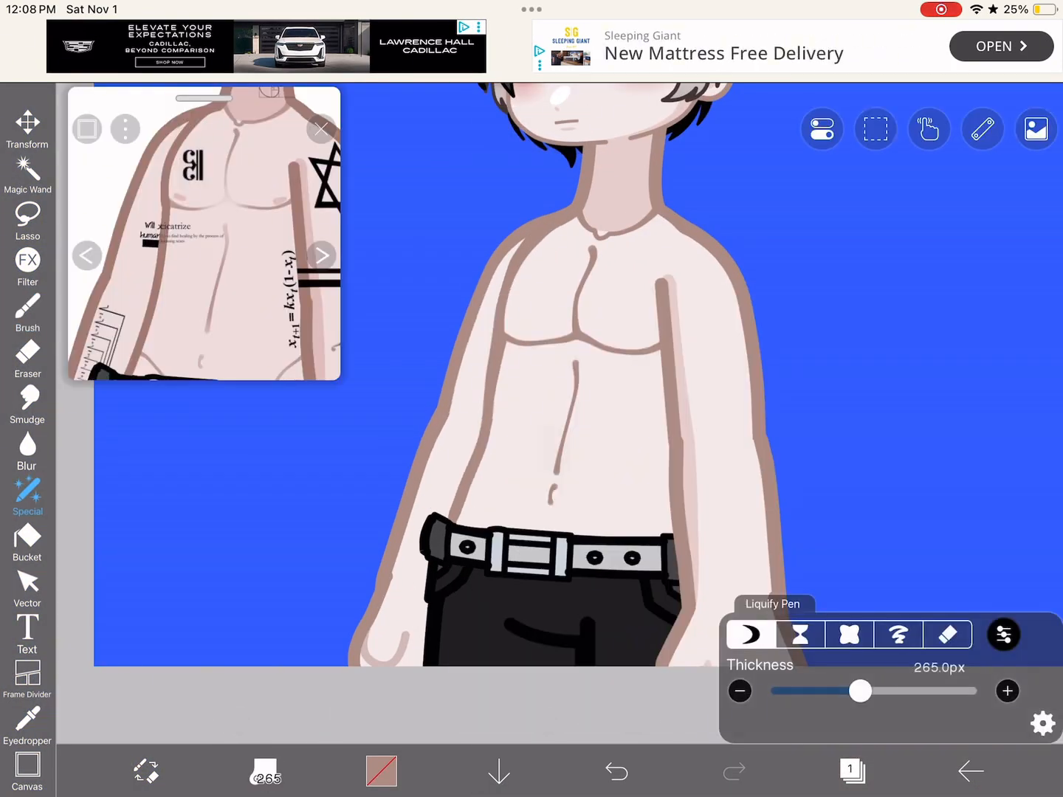
left_click_drag(859, 691, 888, 691)
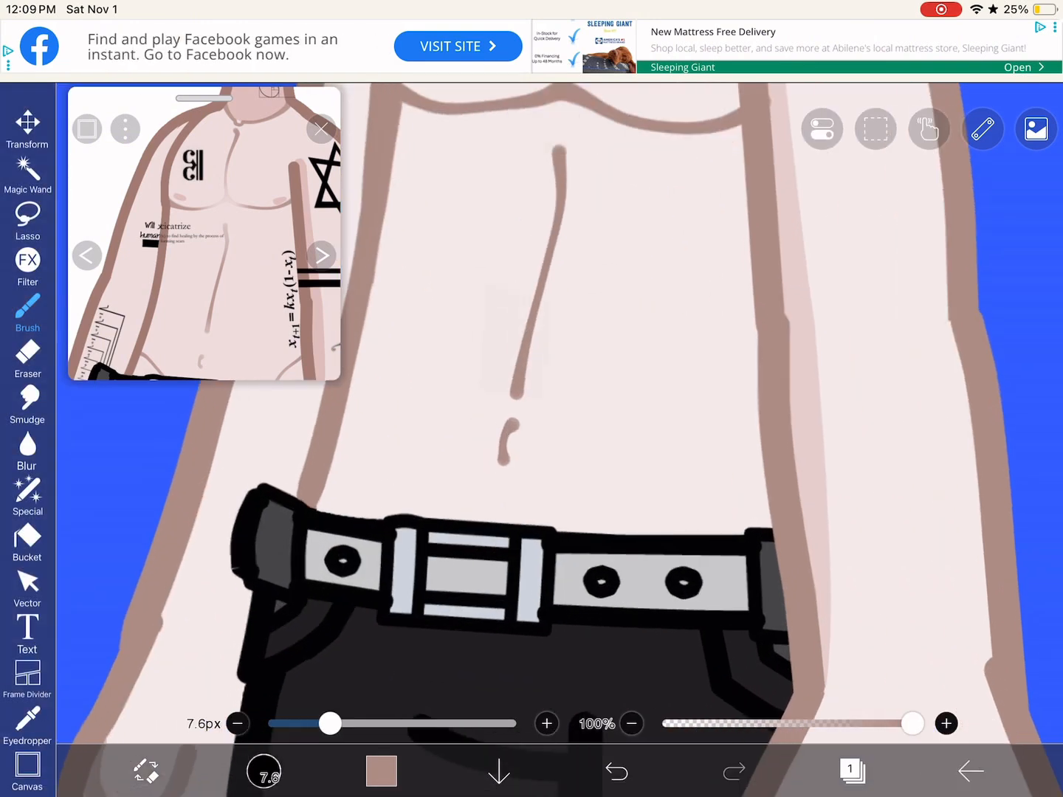
left_click(734, 771)
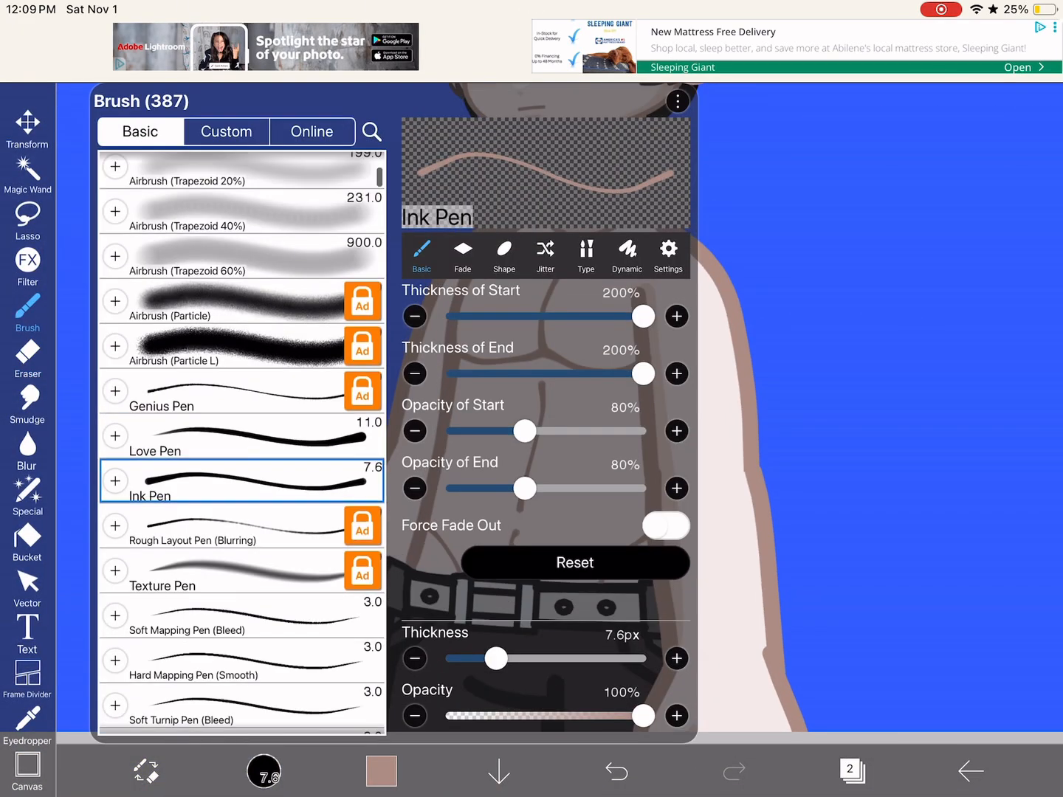
Step: Close the Brush panel to return to painting with a pale pink colour
left_click(27, 355)
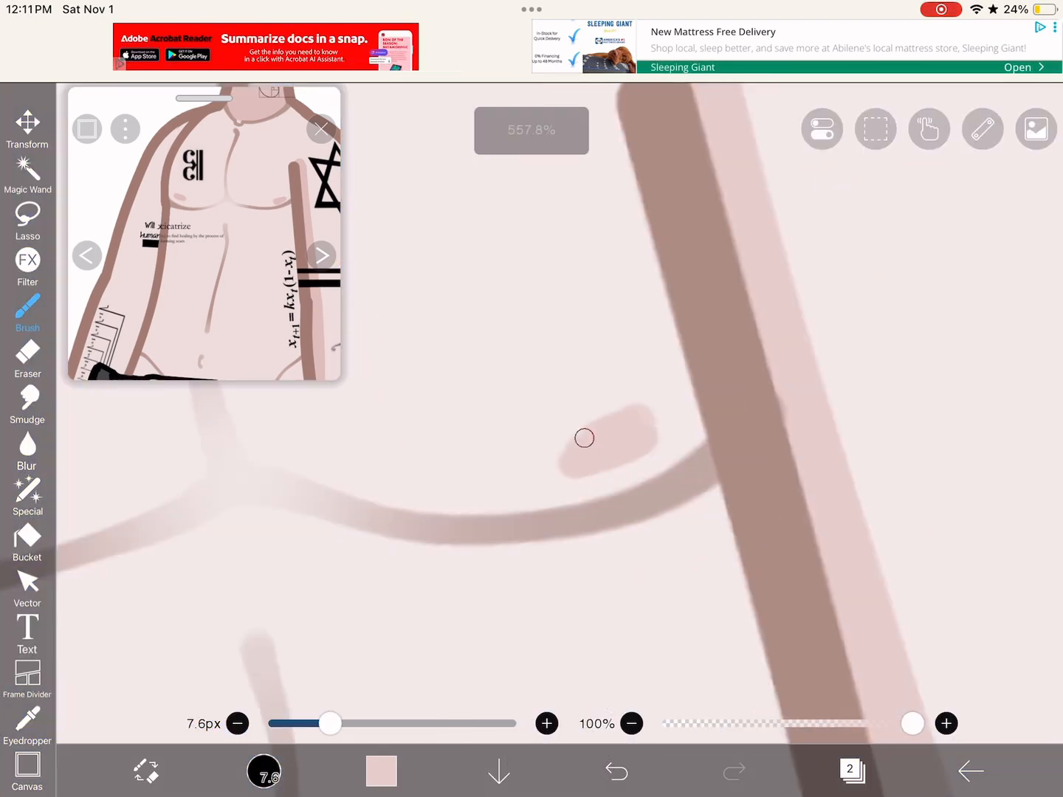
Step: Leave the ibis Paint X drawing and switch to Alight Motion's Pro paywall
left_click(615, 771)
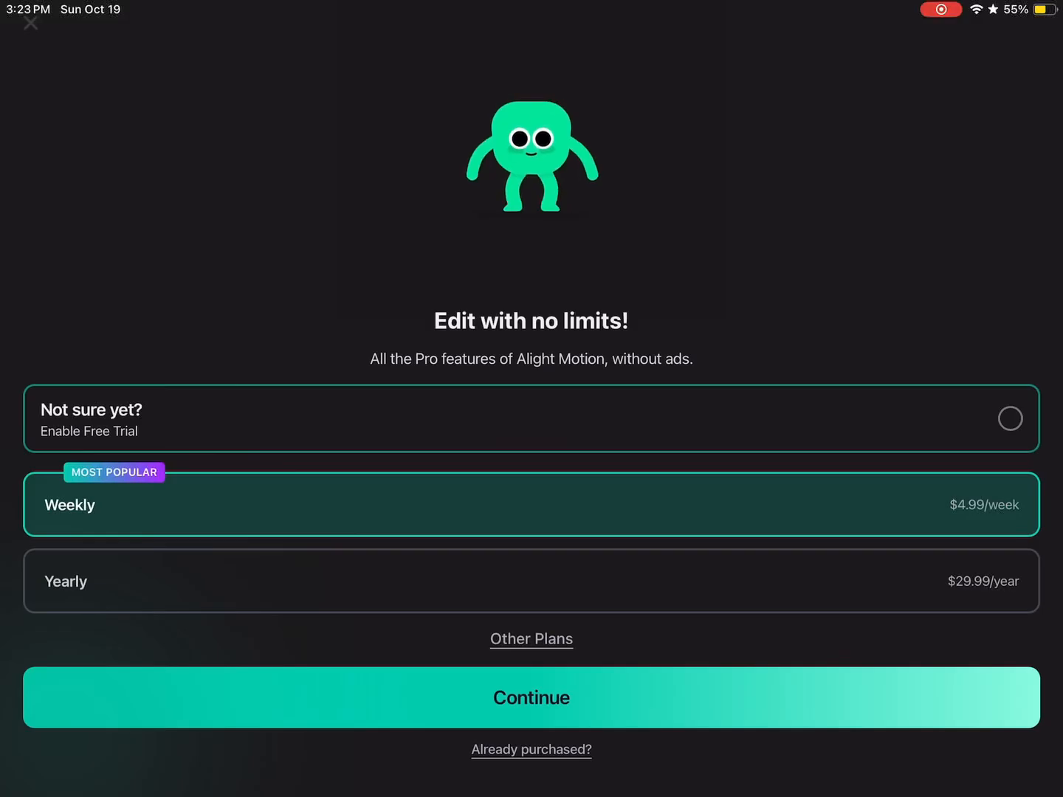
Step: Close the Pro paywall and export the project as a 1080p 30fps video
left_click(30, 23)
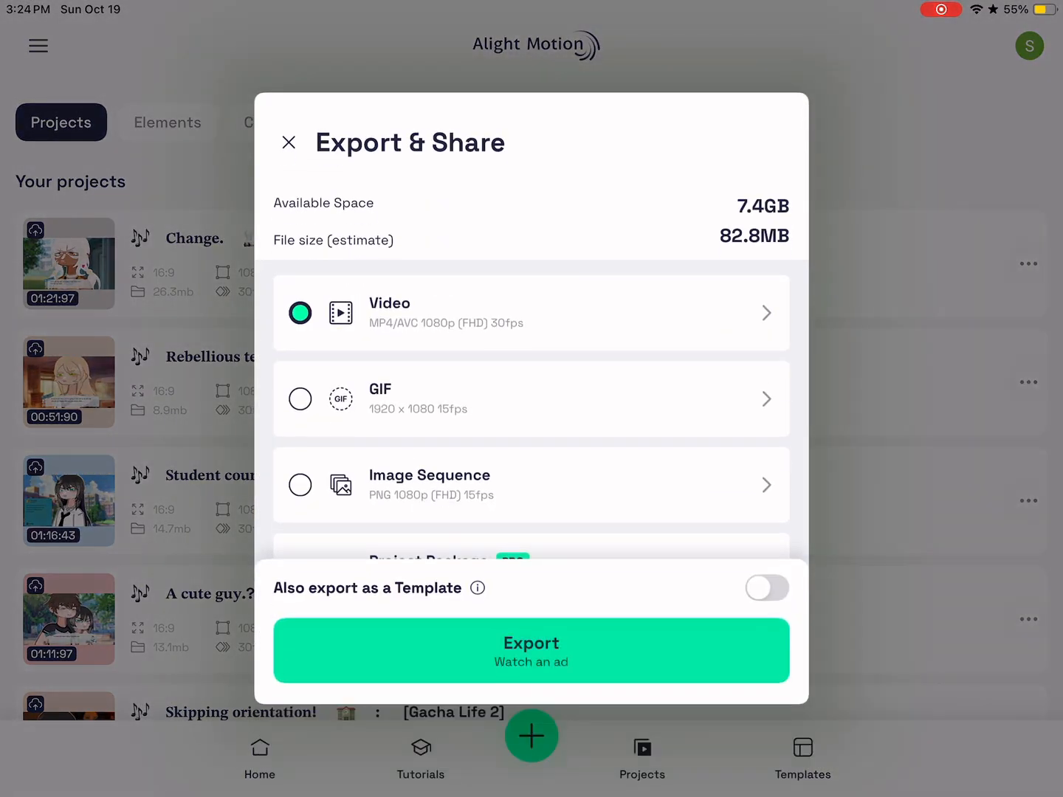
left_click(531, 651)
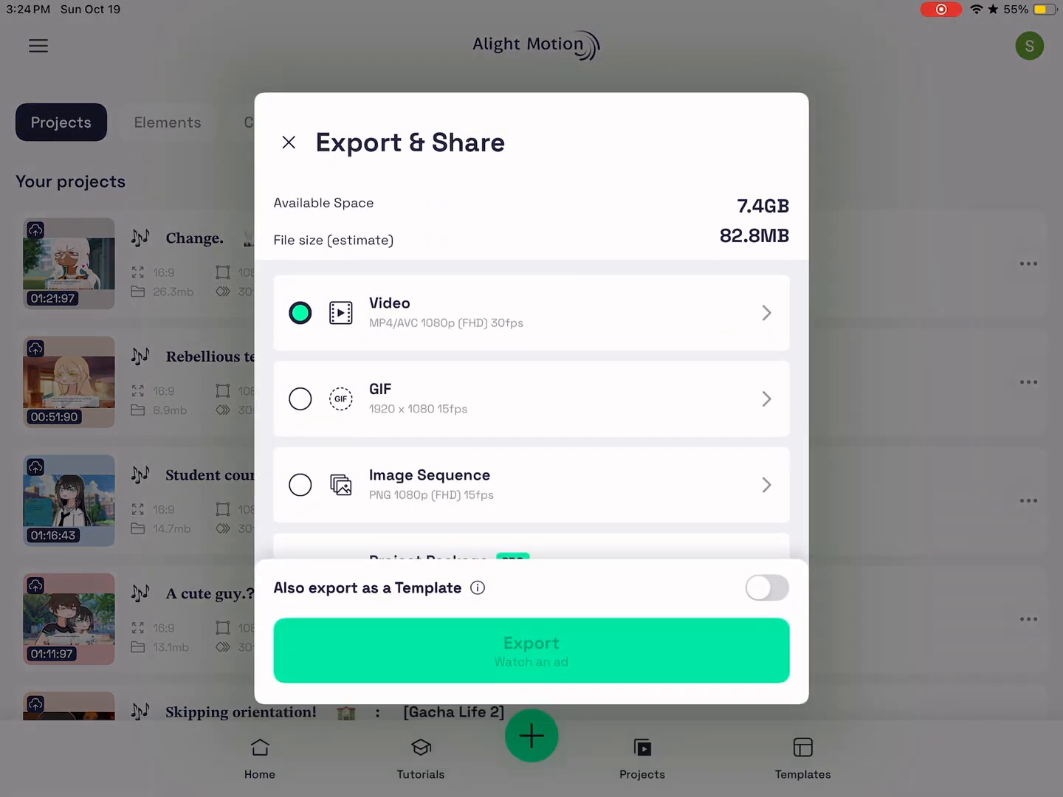
left_click(531, 651)
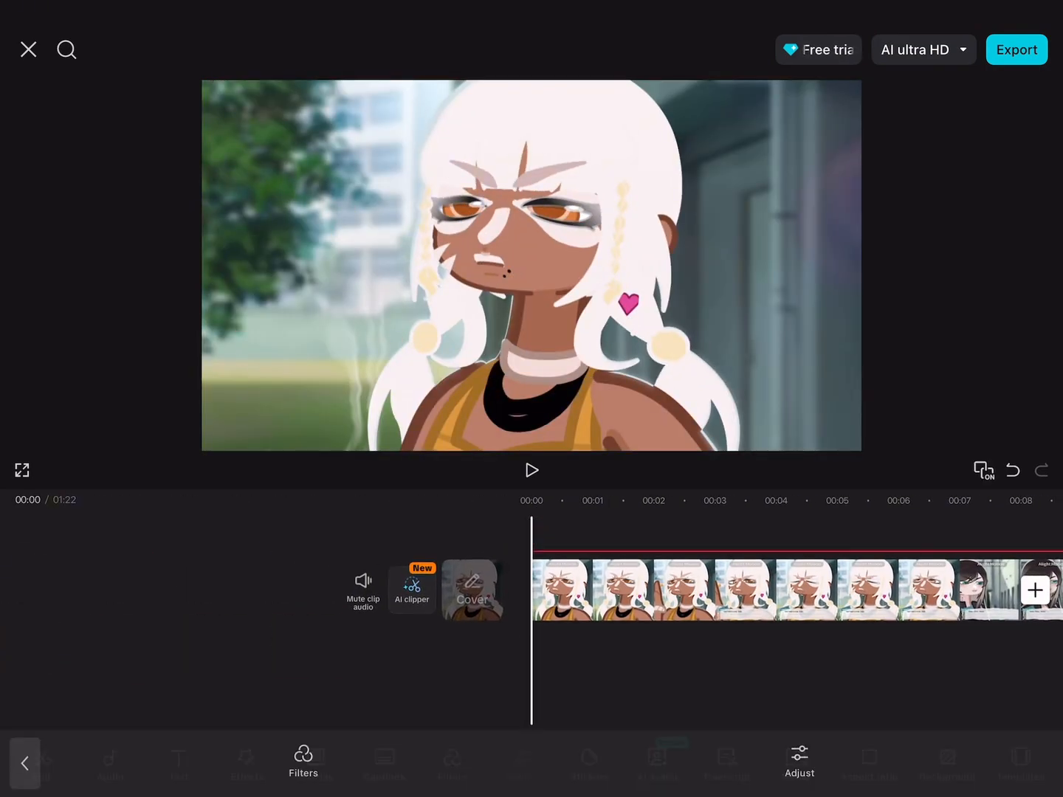
Step: Set the white-haired girl clip's Sharpen adjustment to 56
left_click(799, 760)
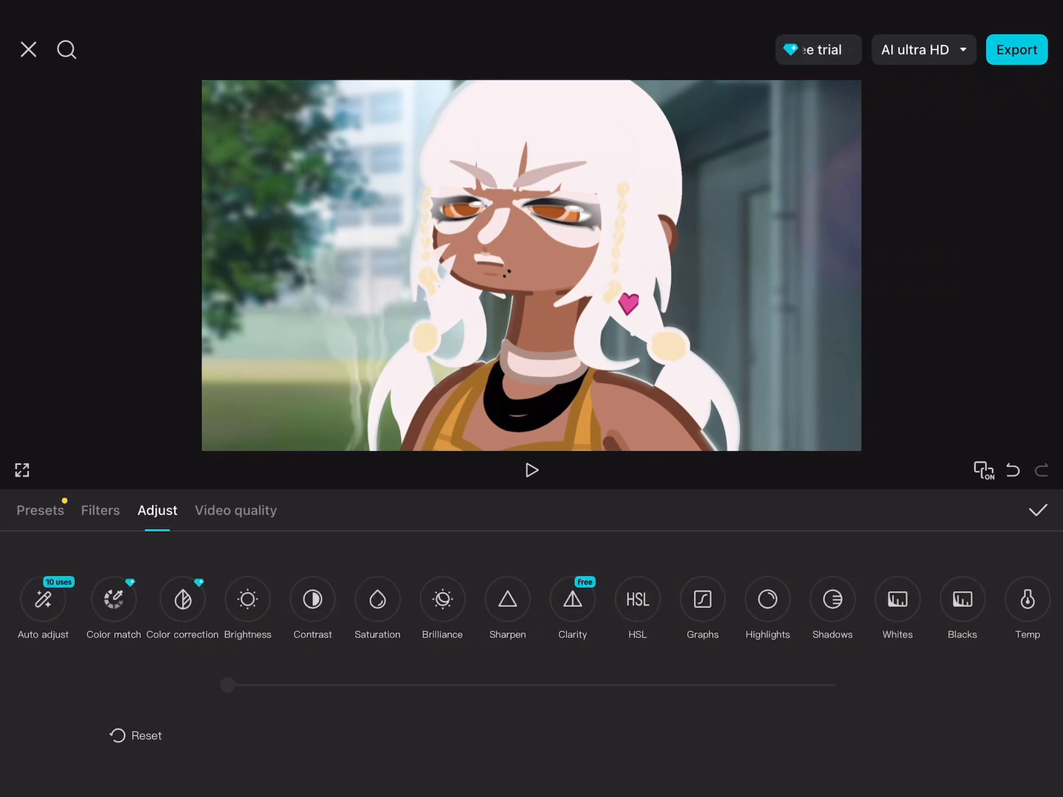
left_click_drag(227, 685, 567, 685)
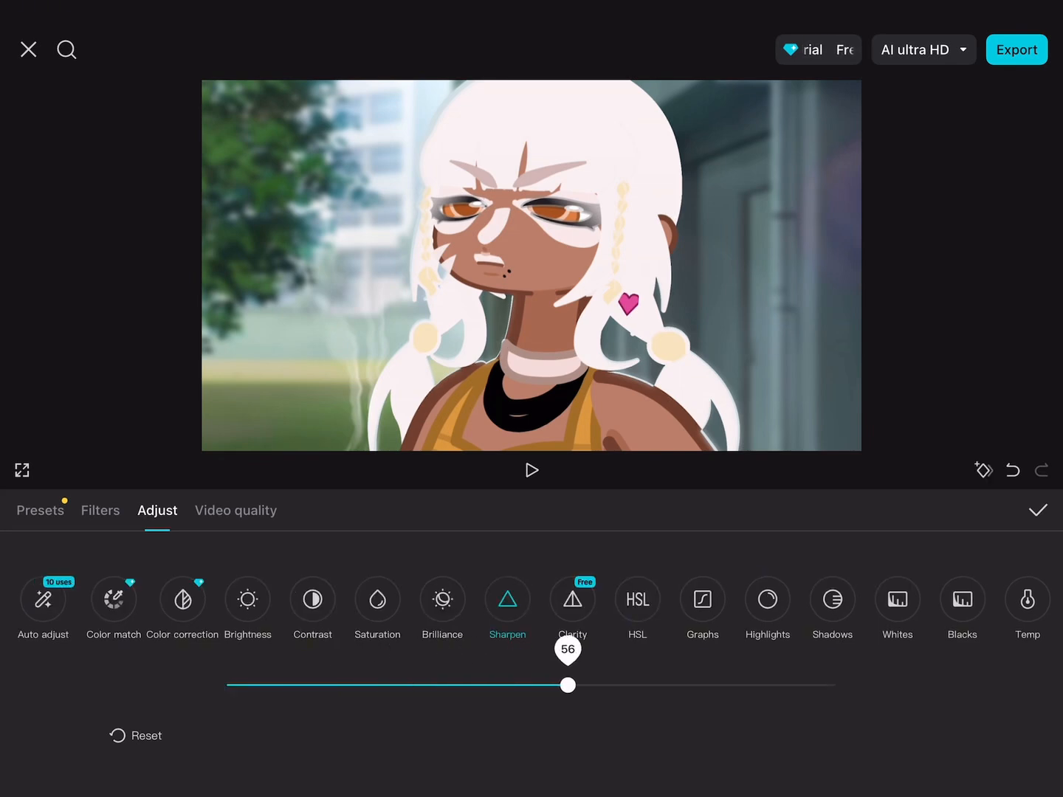